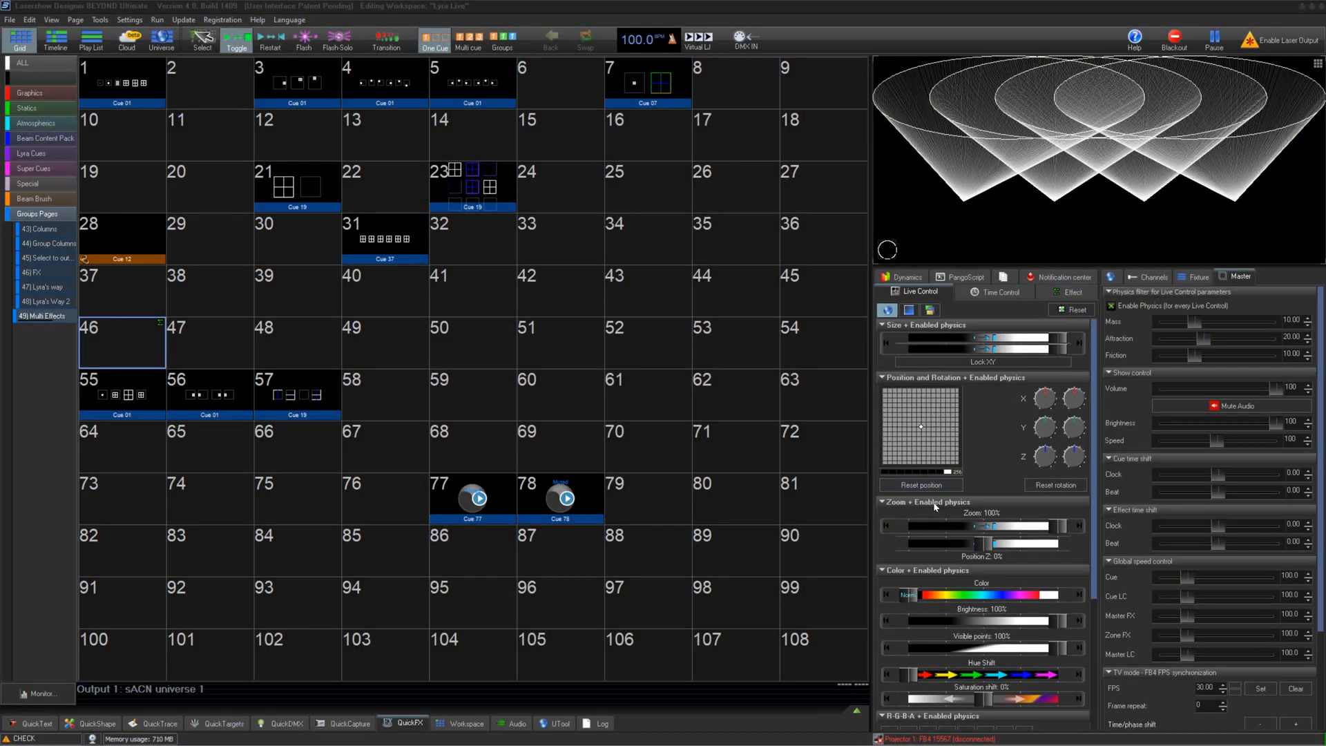
# Play cue 56 to project tilted beam cones in the preview.
pyautogui.click(209, 394)
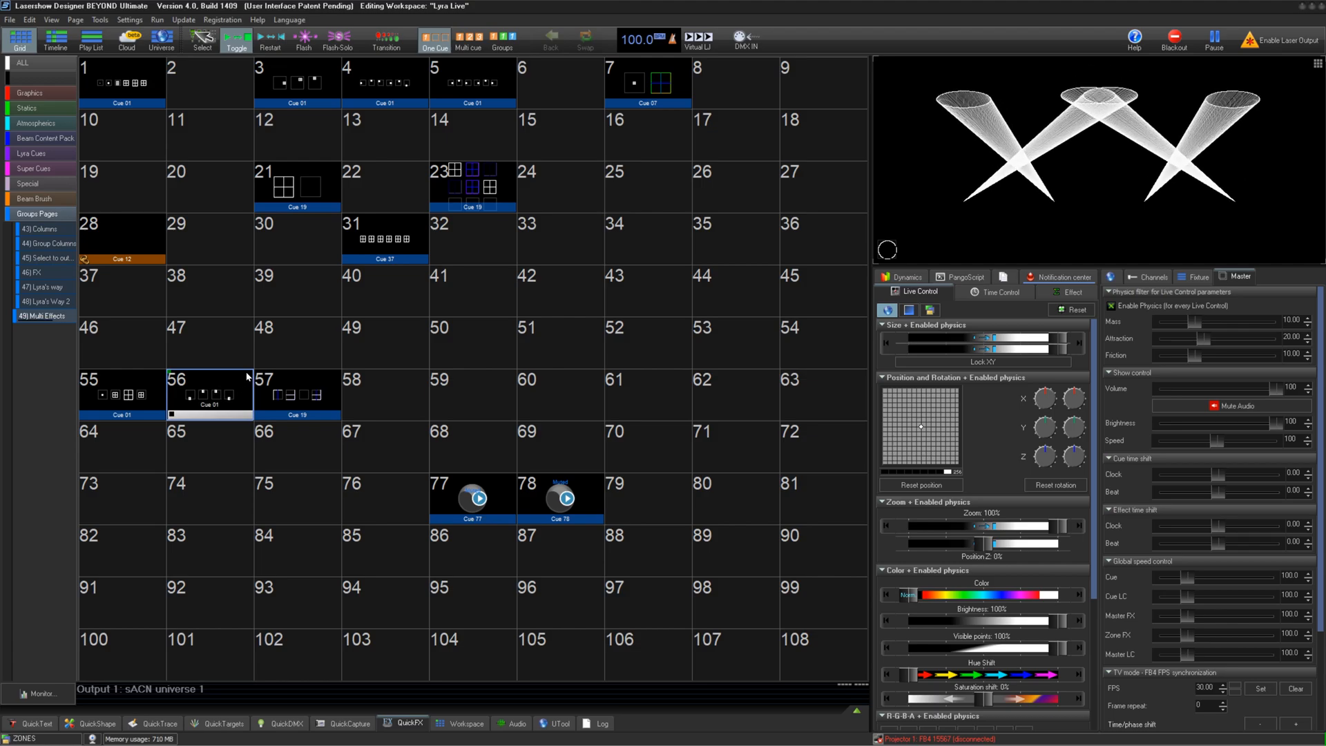
# Create a new Multi Effect in empty cue cell 46.
pyautogui.rightClick(107, 337)
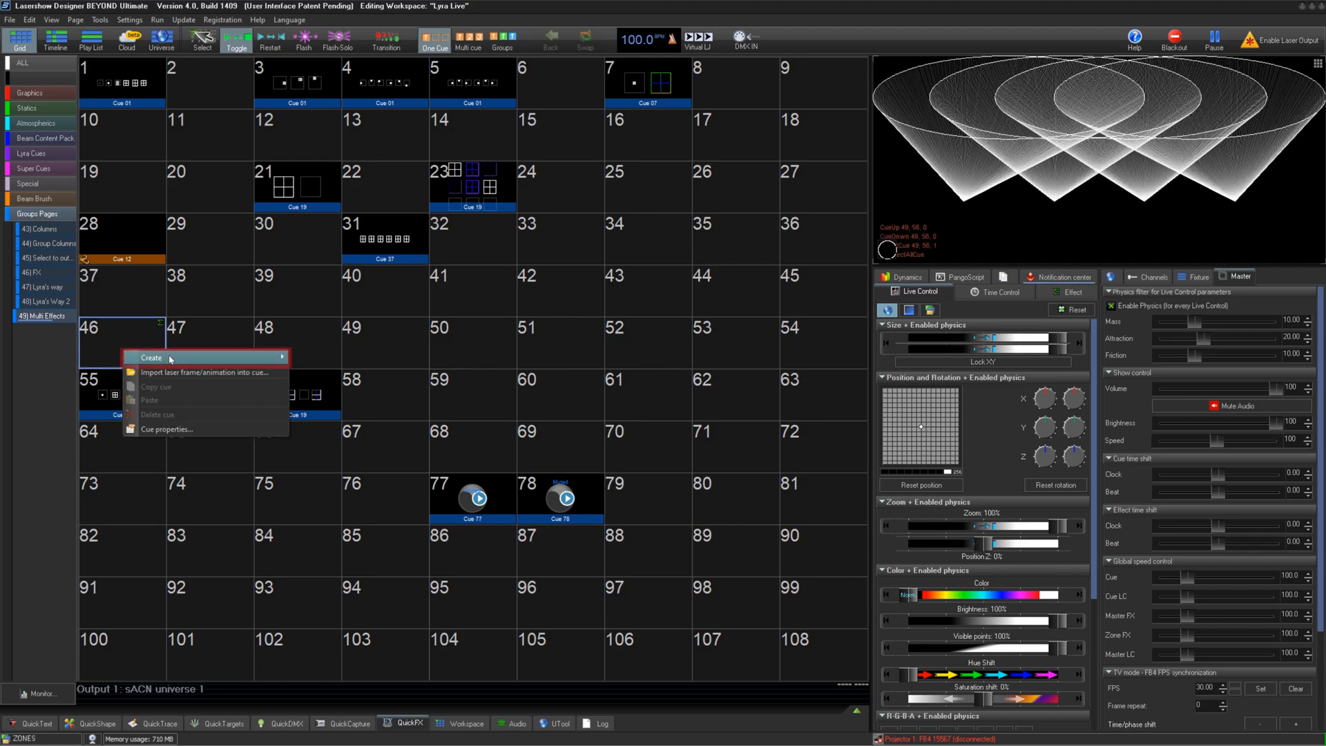
pyautogui.click(152, 358)
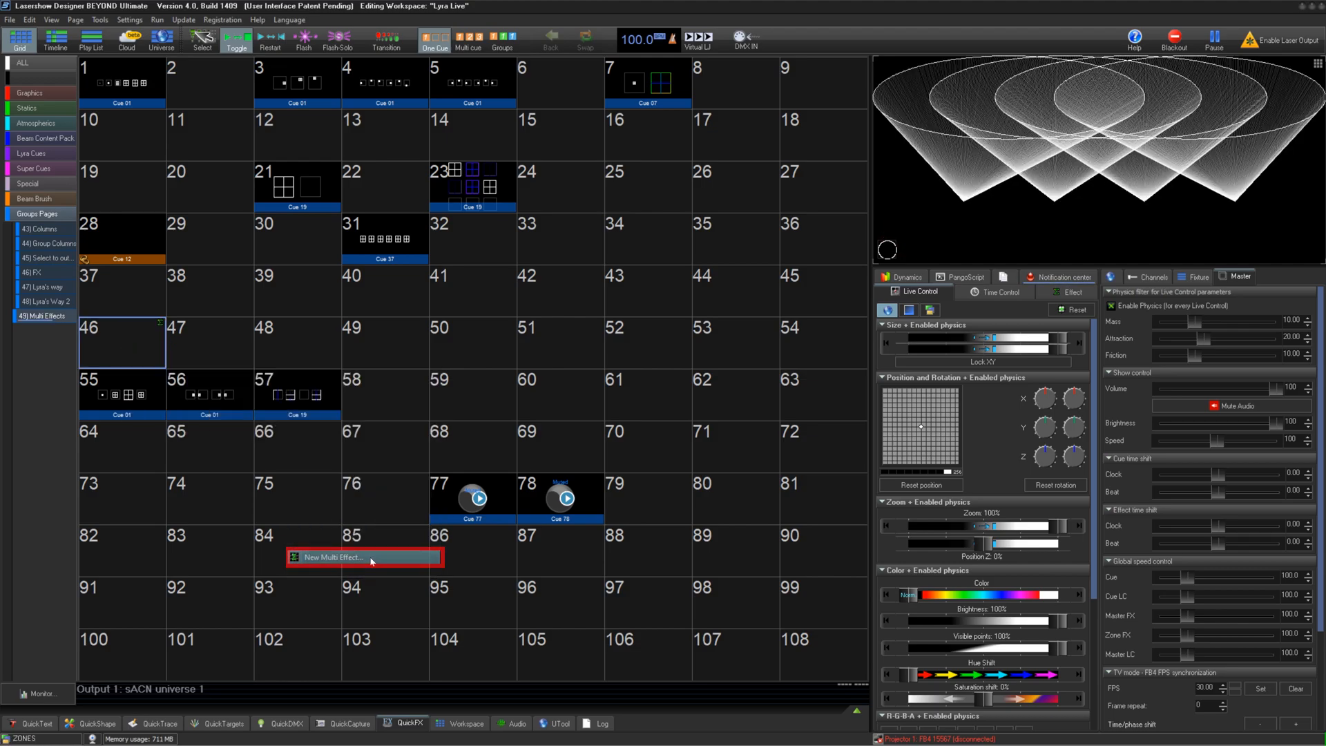
pyautogui.click(337, 557)
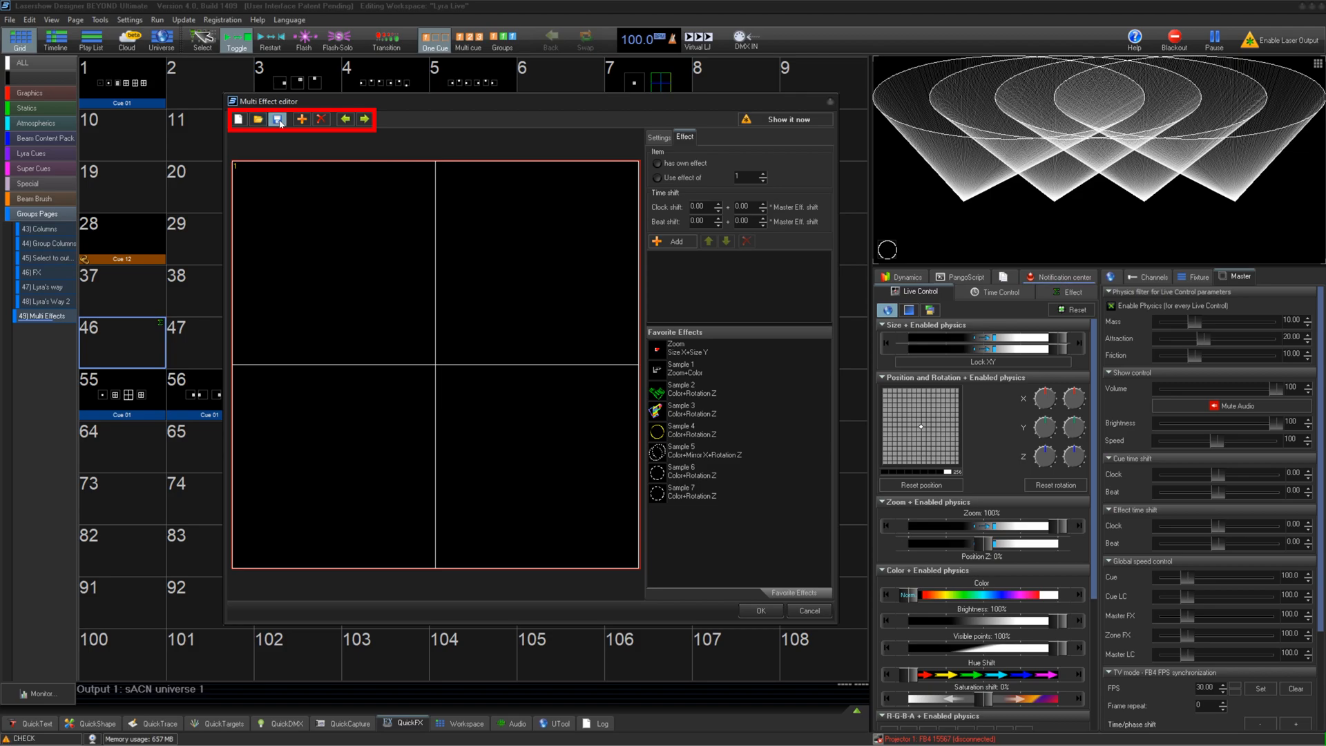
# Add items to the multi effect, removing one extra, until it holds four.
pyautogui.click(301, 120)
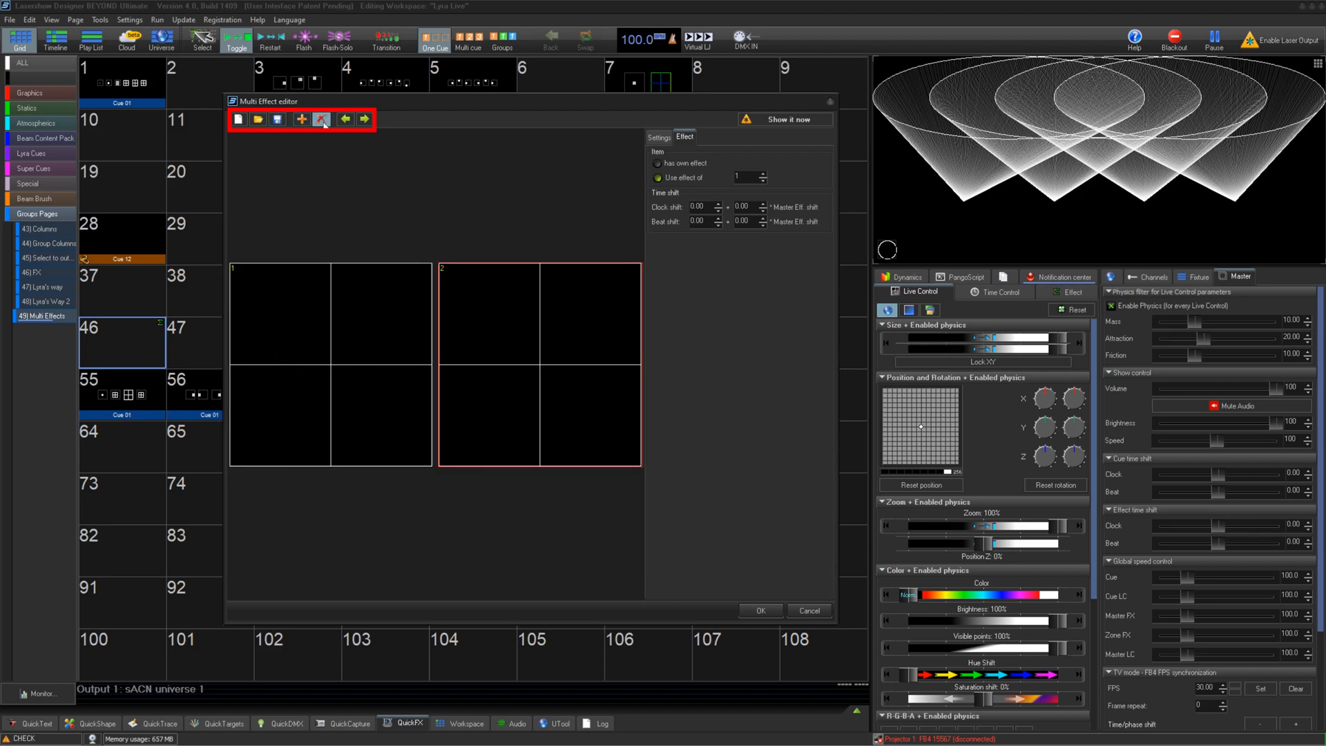
pyautogui.click(321, 118)
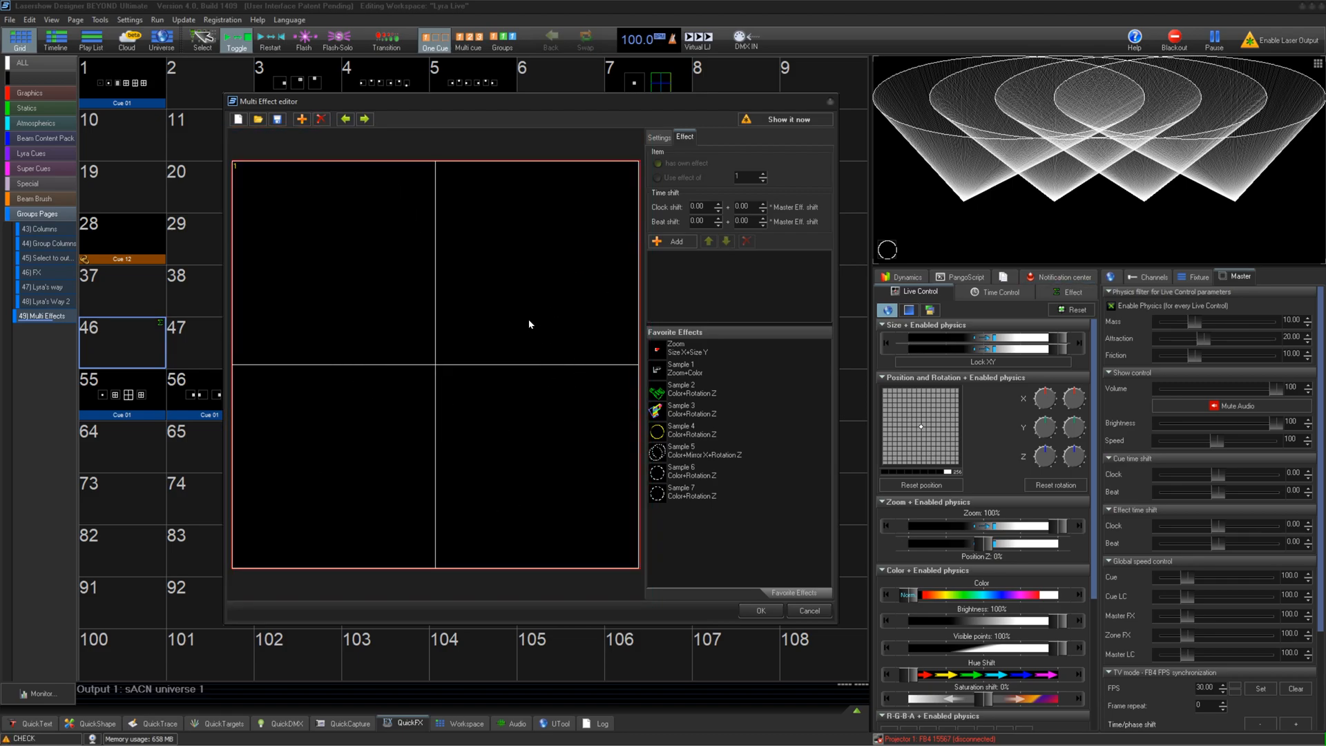
pyautogui.click(301, 118)
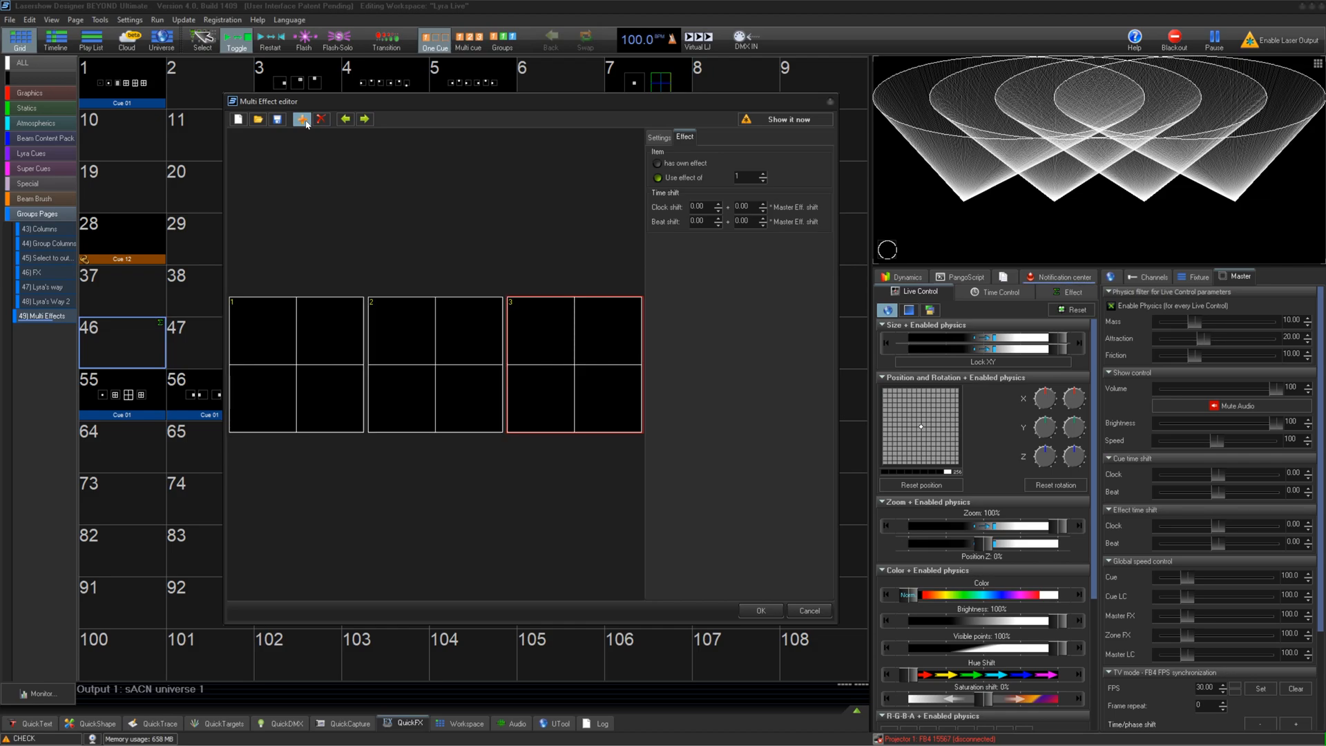
pyautogui.click(301, 119)
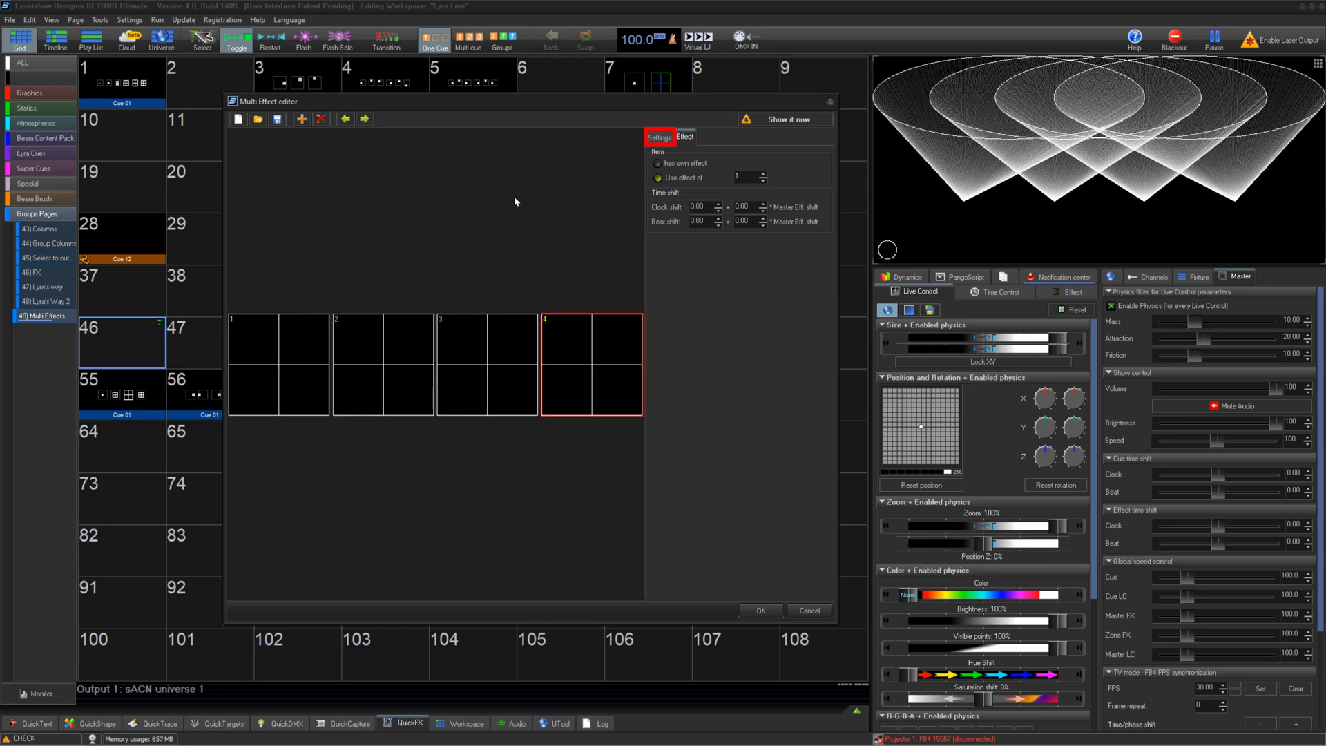
pyautogui.click(659, 137)
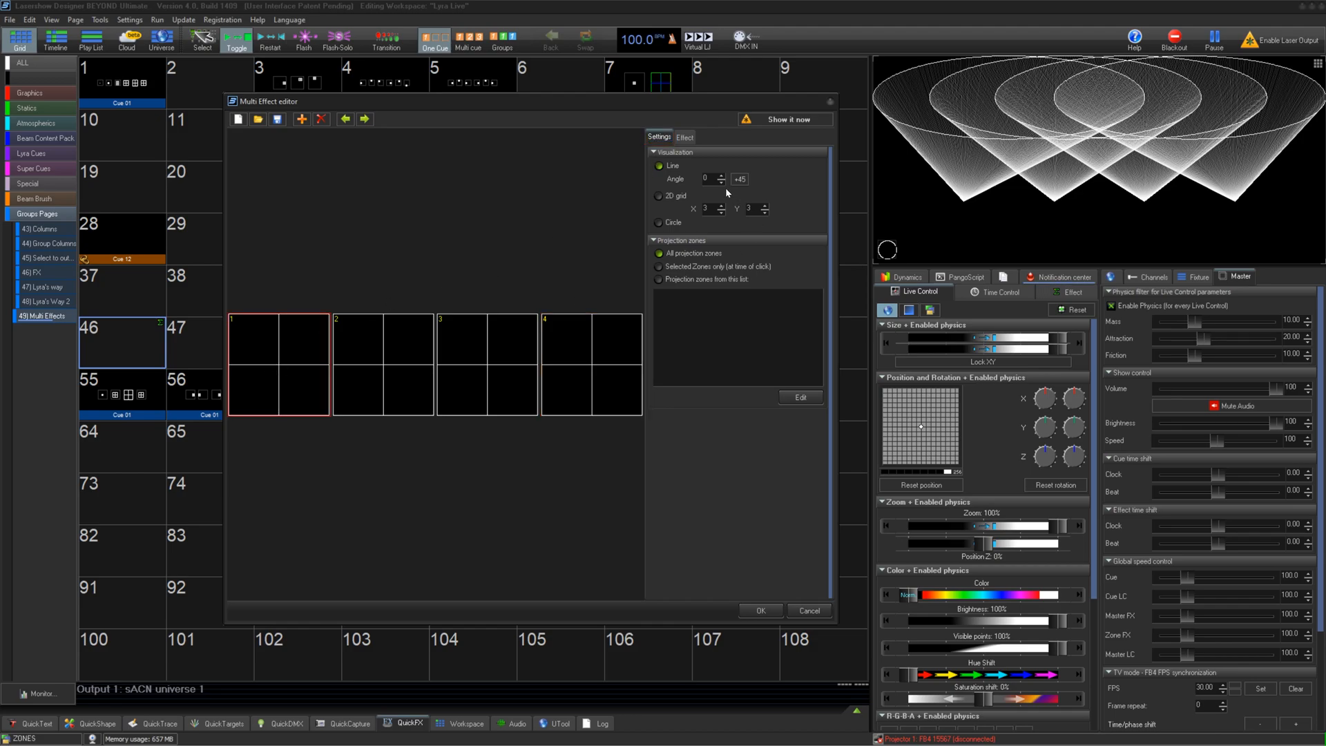
pyautogui.moveTo(716, 187)
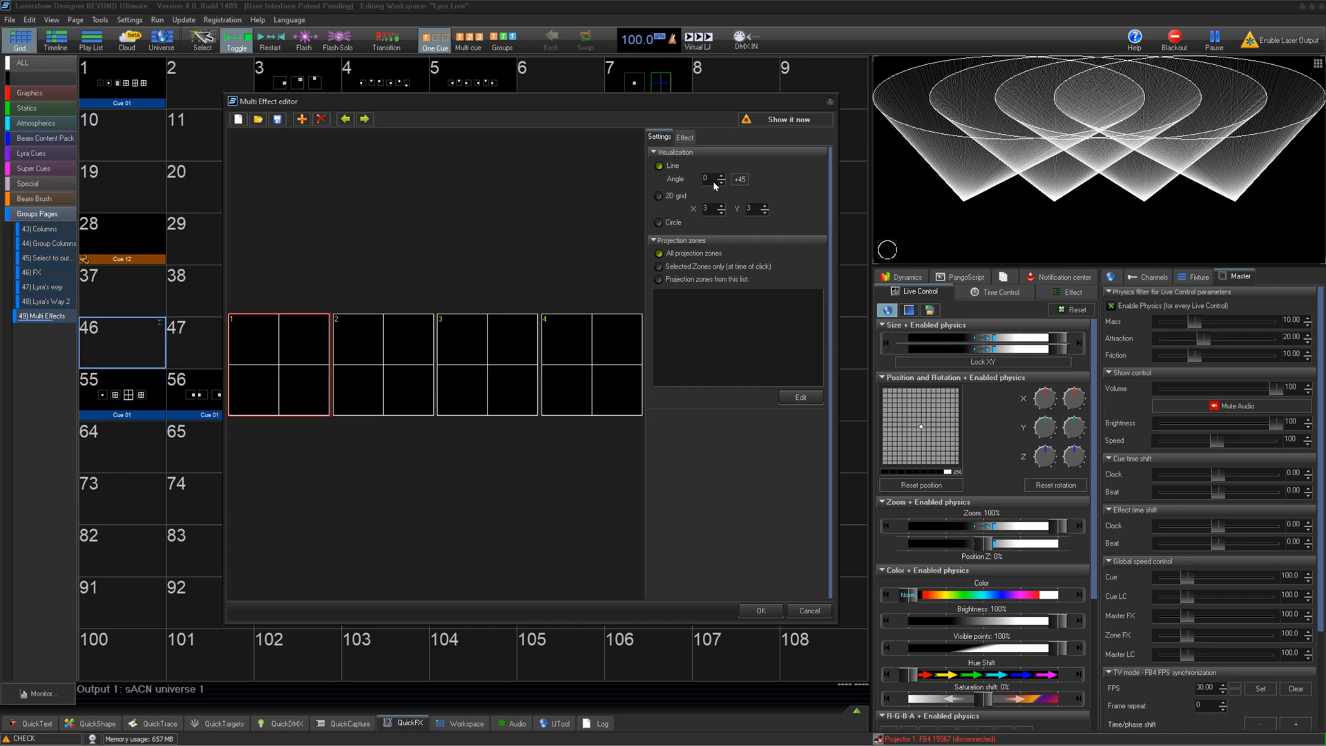
pyautogui.click(658, 196)
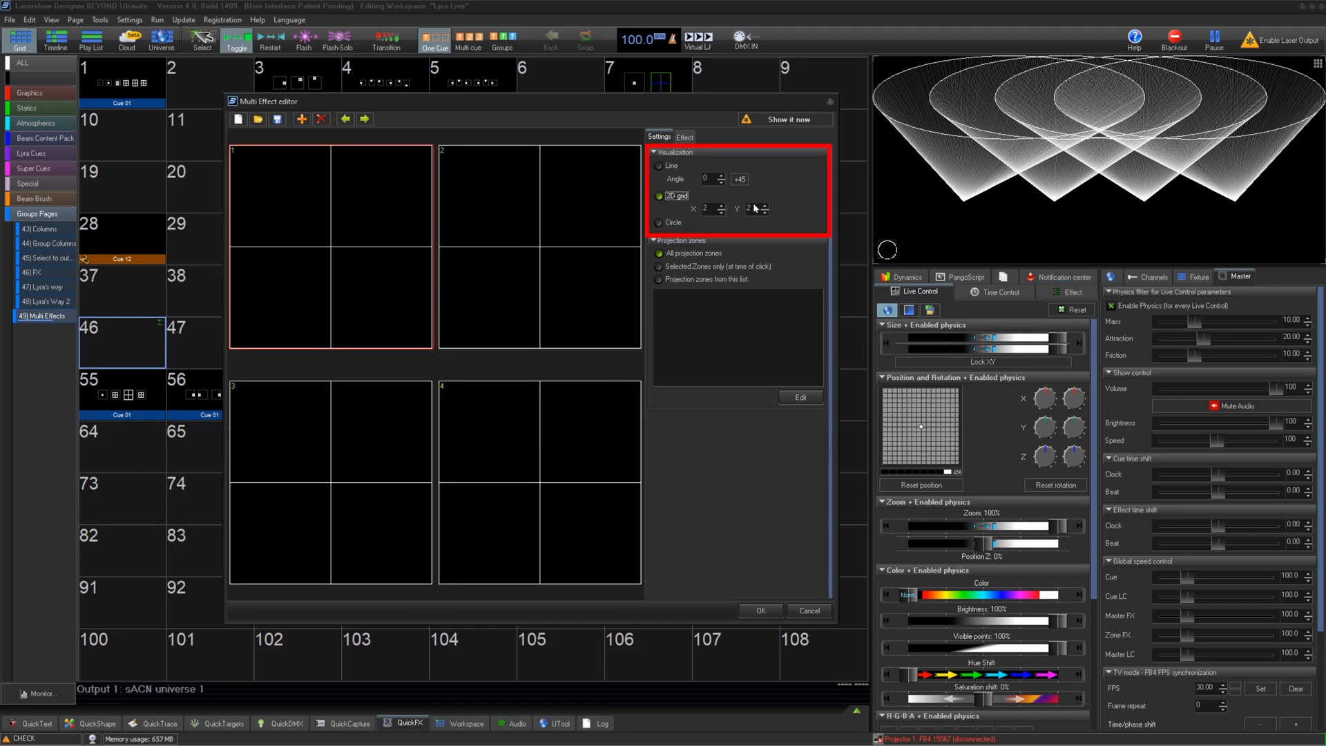
pyautogui.click(658, 221)
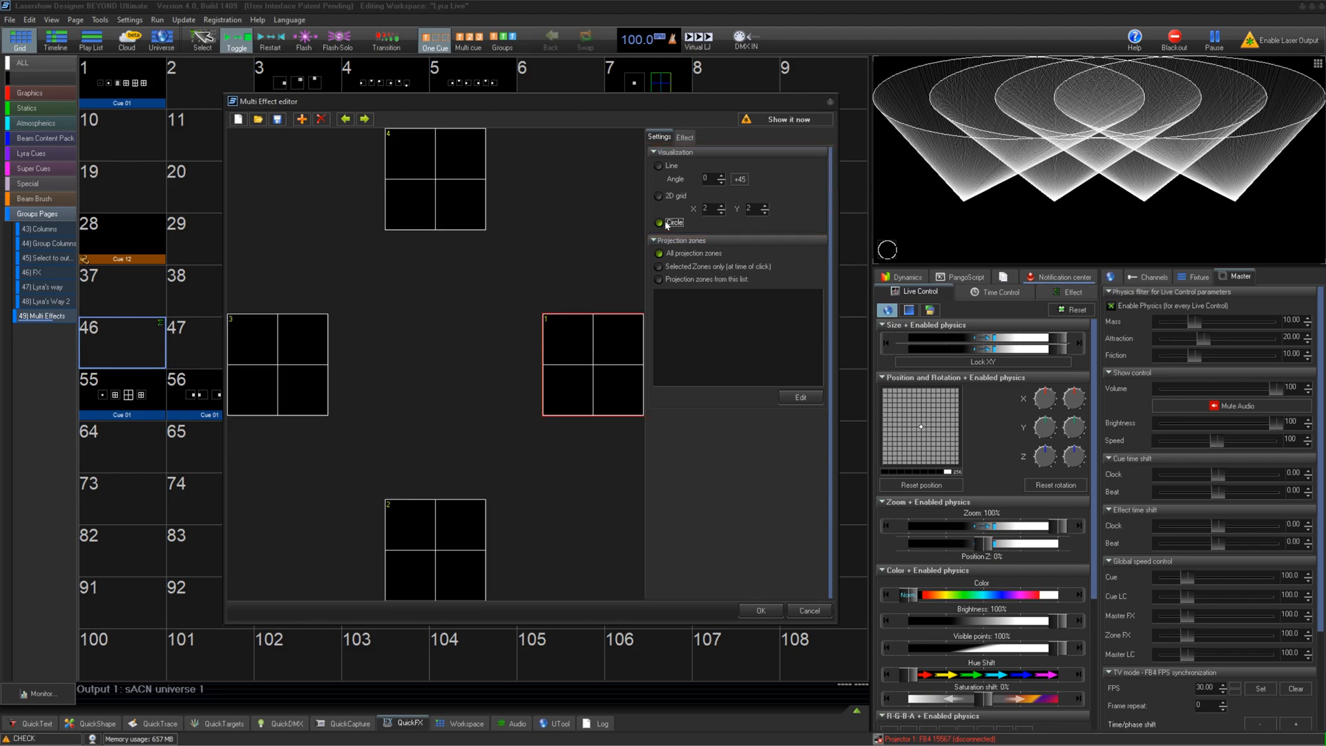
pyautogui.click(658, 166)
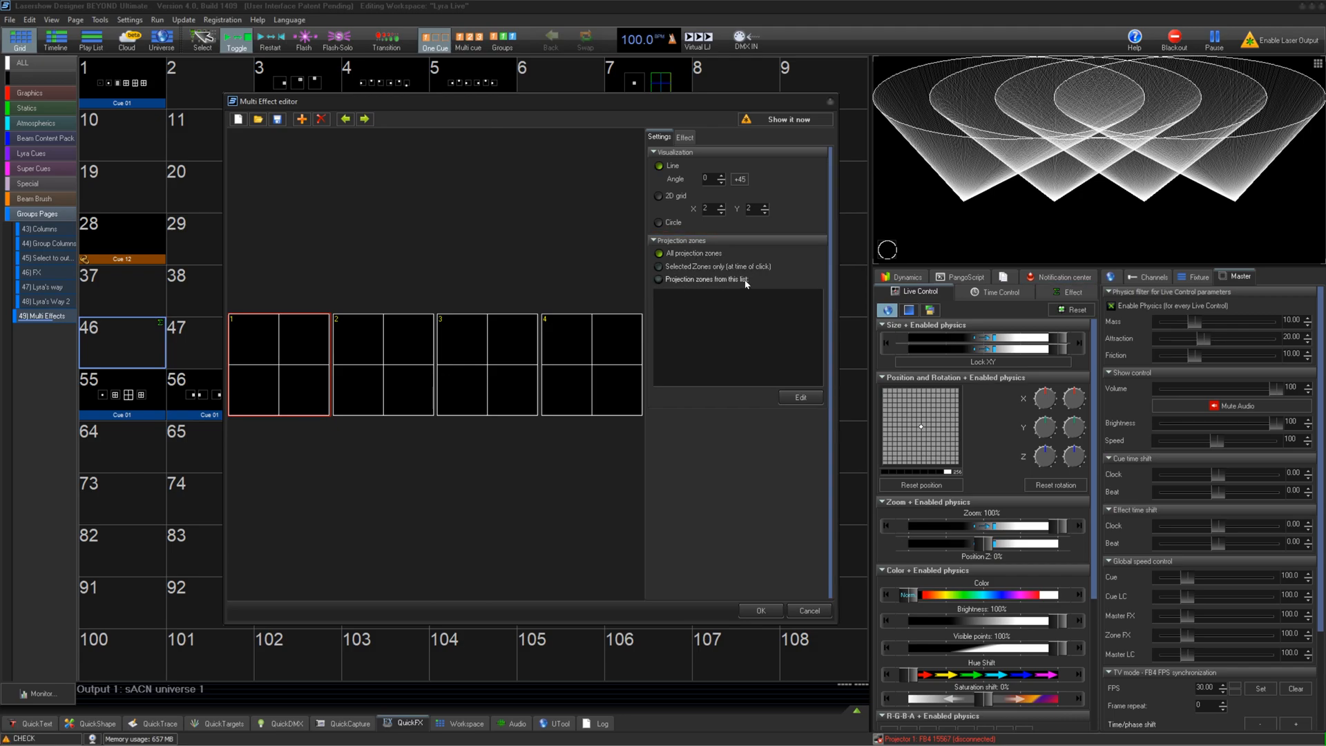
pyautogui.click(659, 279)
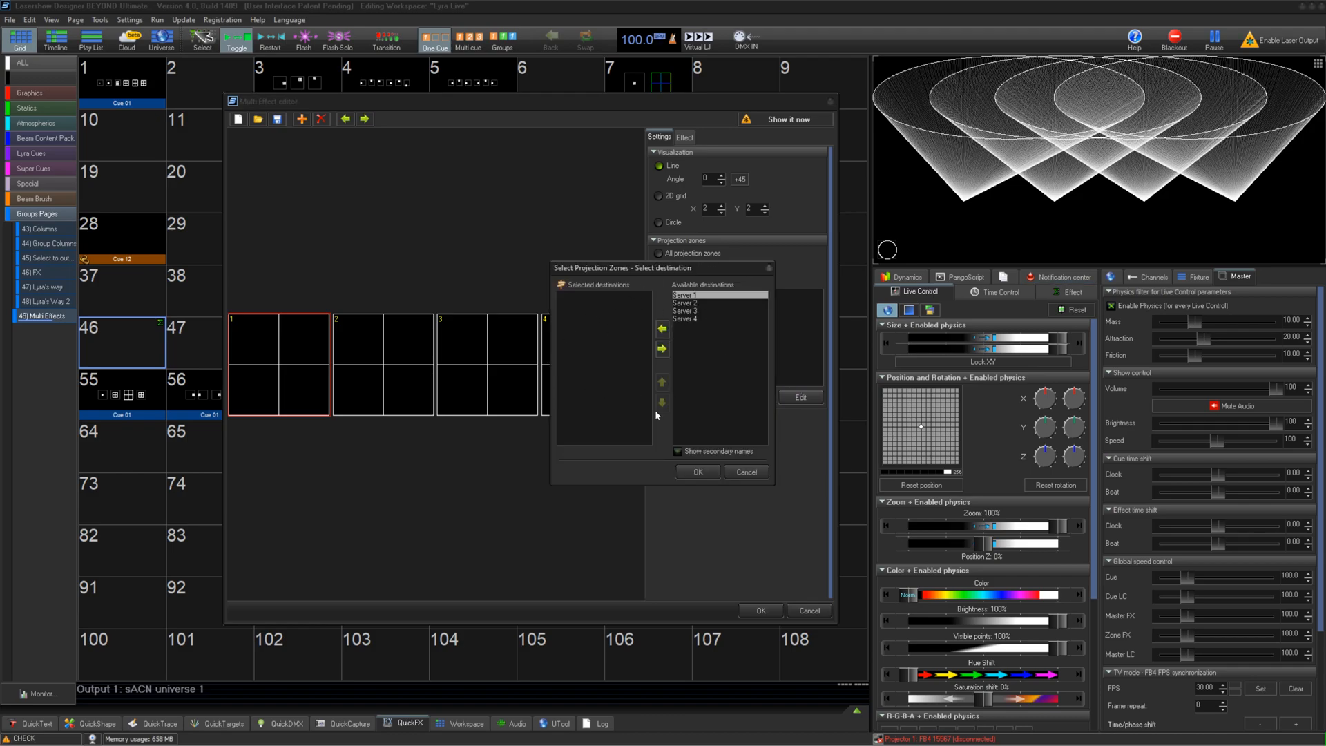
pyautogui.click(685, 136)
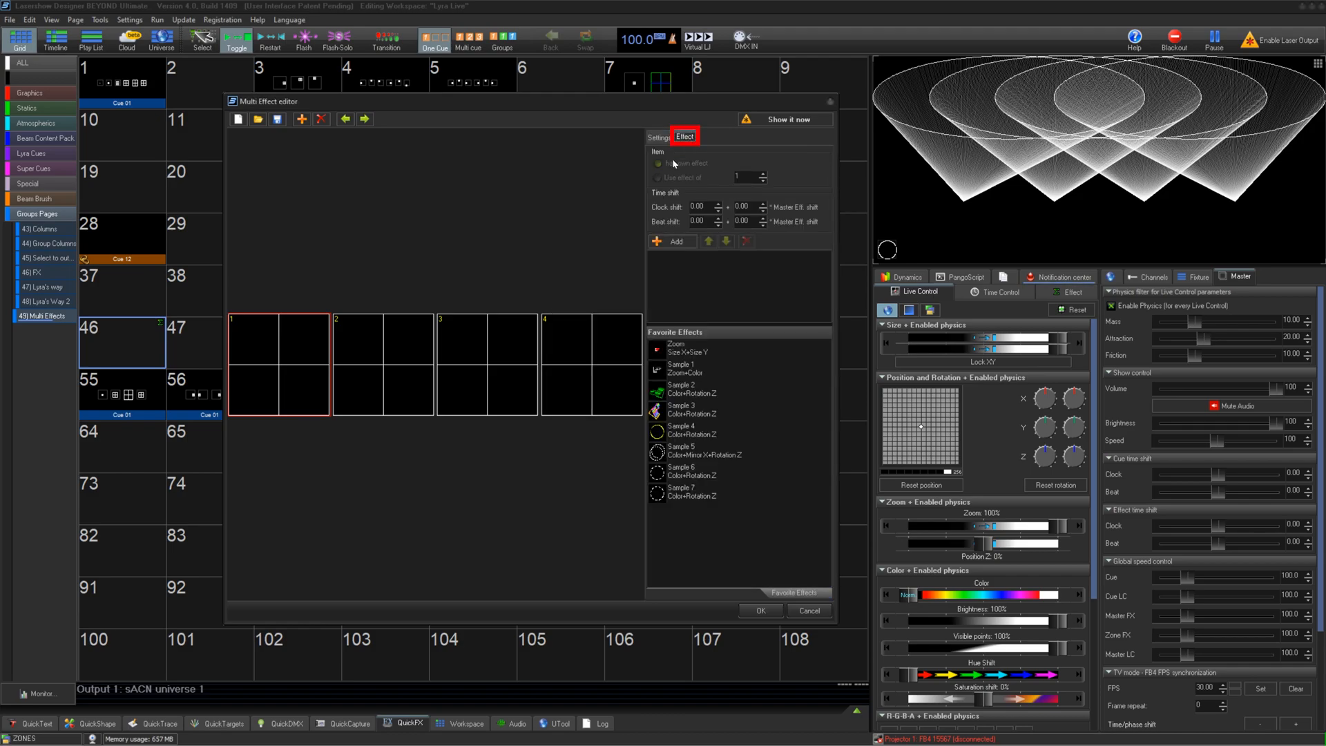
# Give item 1 an oscillating zoom and item 2 its own colour effect, then close the editor.
pyautogui.click(672, 241)
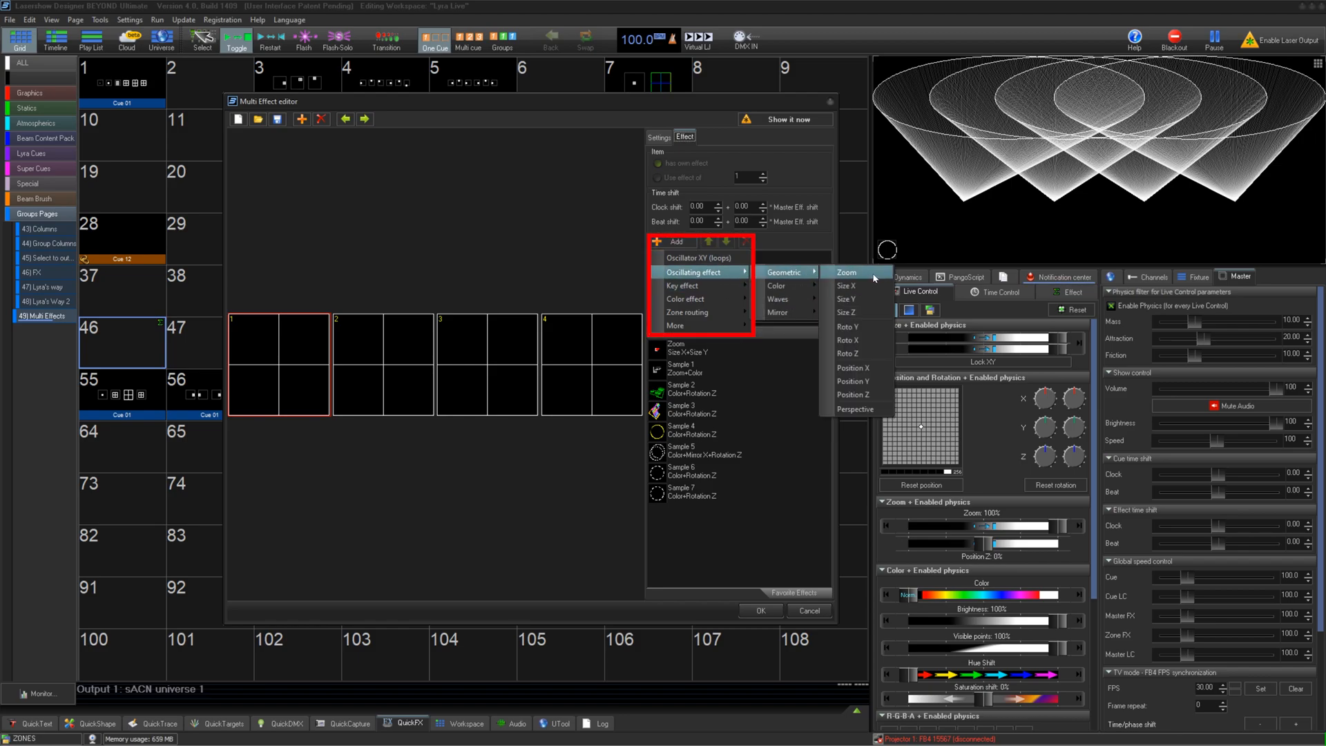
pyautogui.click(845, 272)
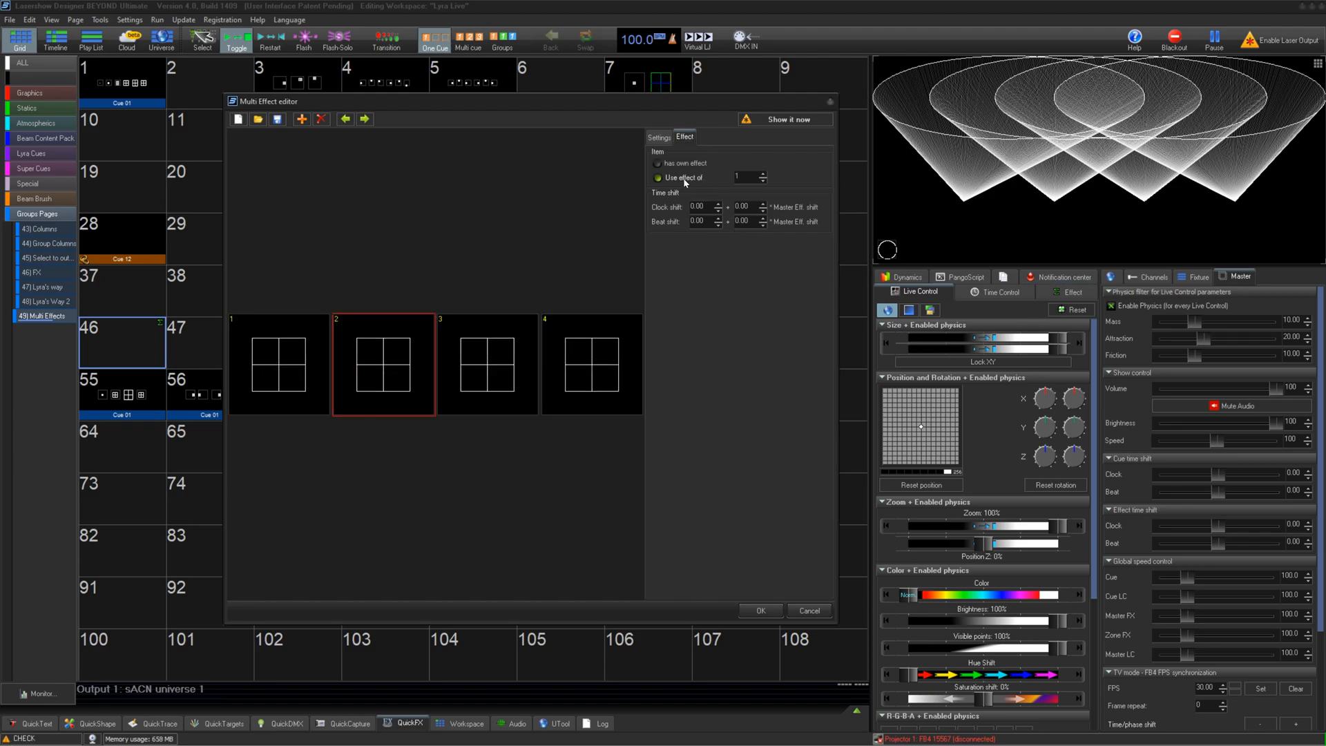
pyautogui.click(656, 178)
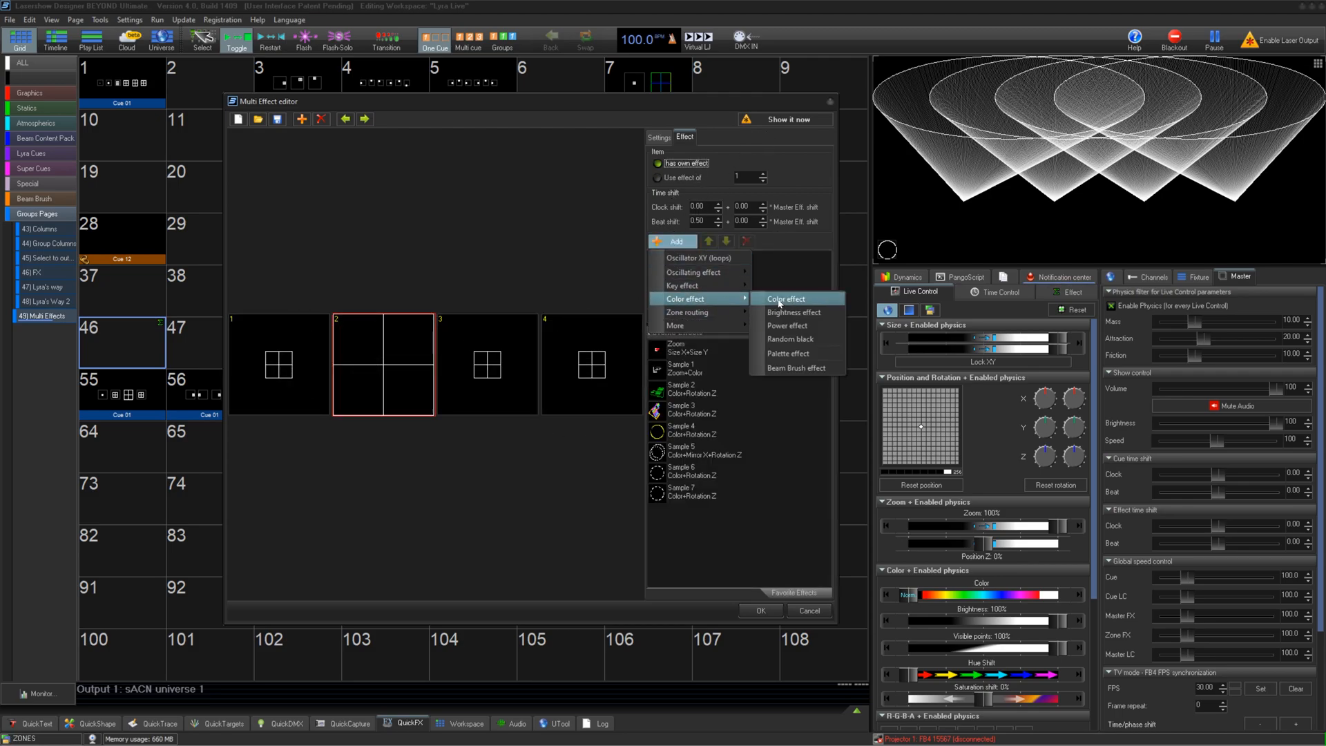
pyautogui.click(785, 298)
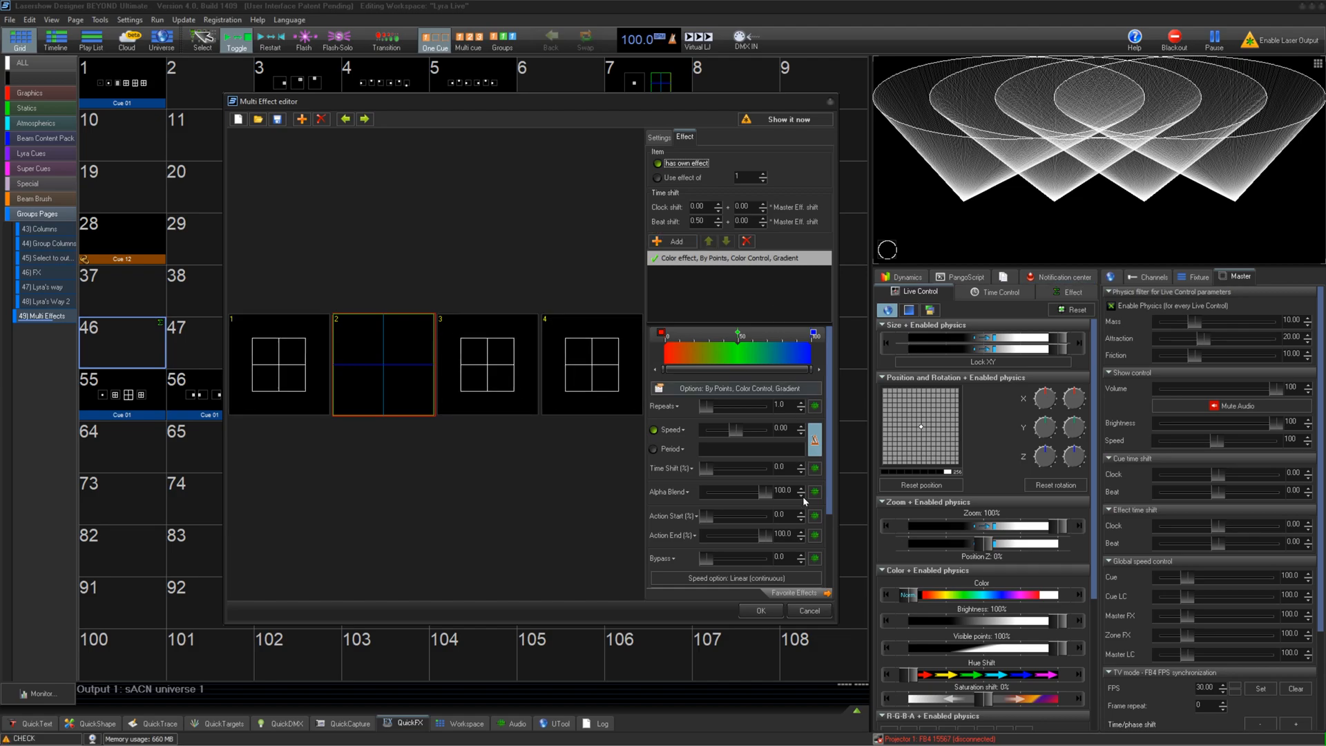
pyautogui.click(810, 611)
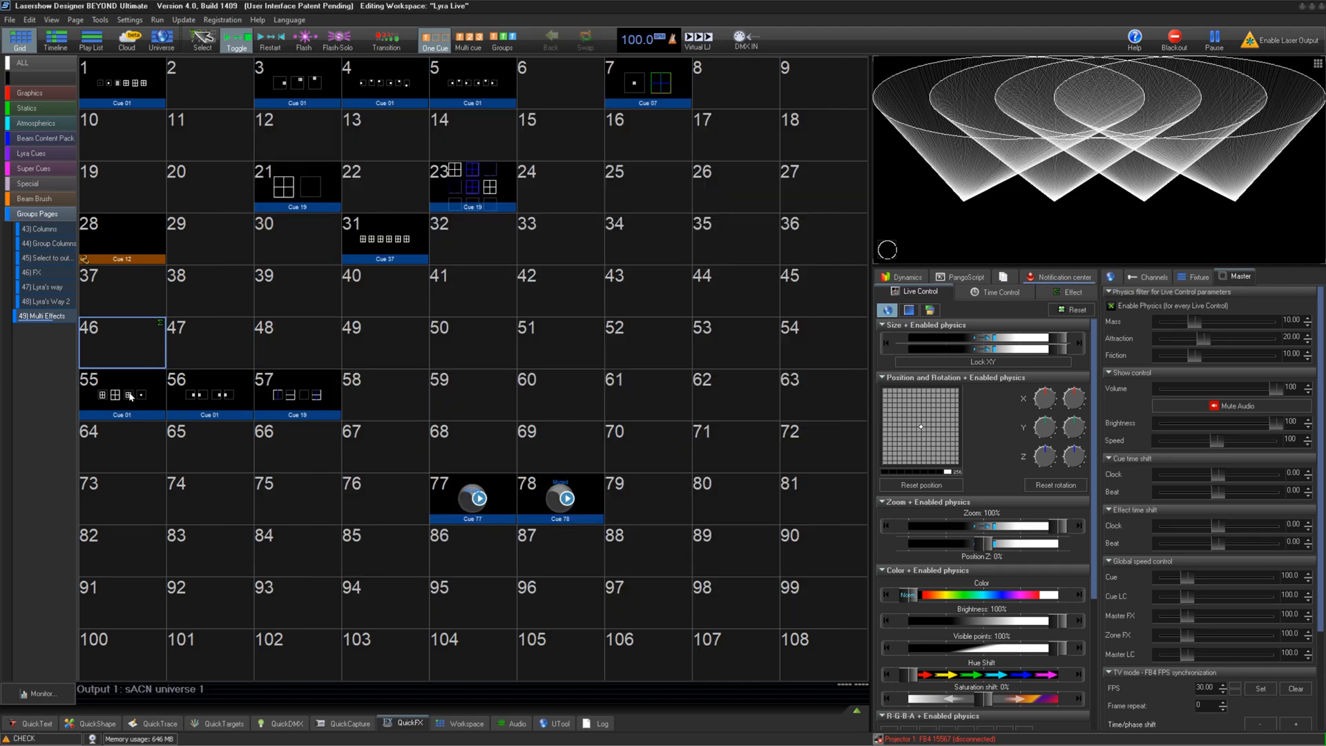
# Edit the multi effect so item 3 gets a purple gradient by X axis, and confirm.
pyautogui.click(122, 391)
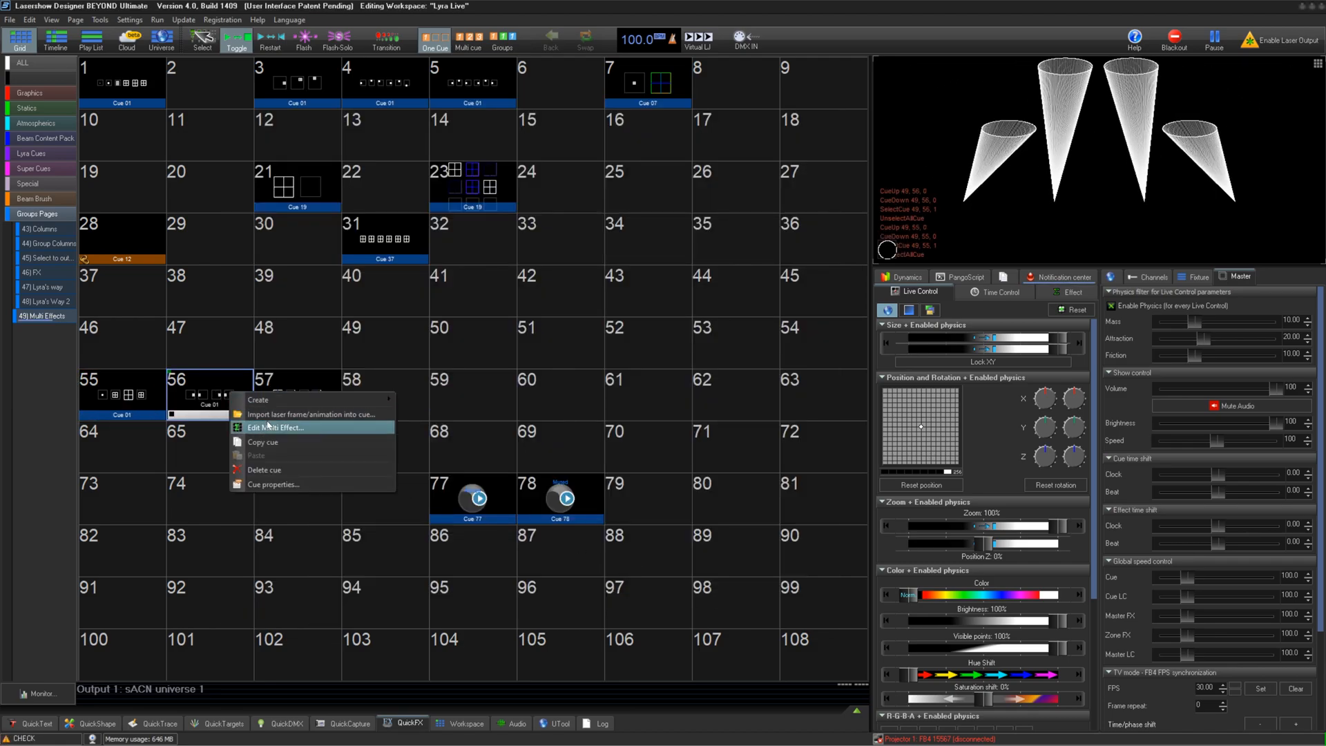
pyautogui.click(275, 428)
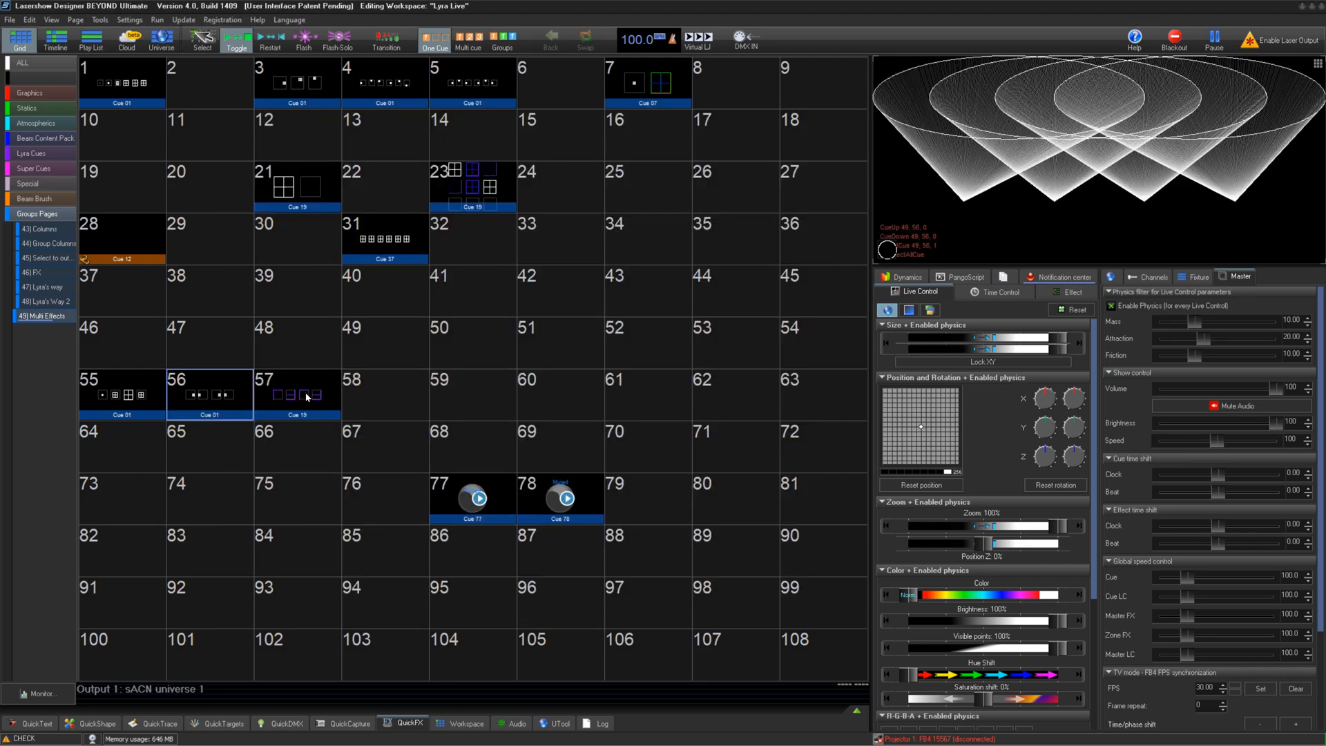
pyautogui.click(296, 395)
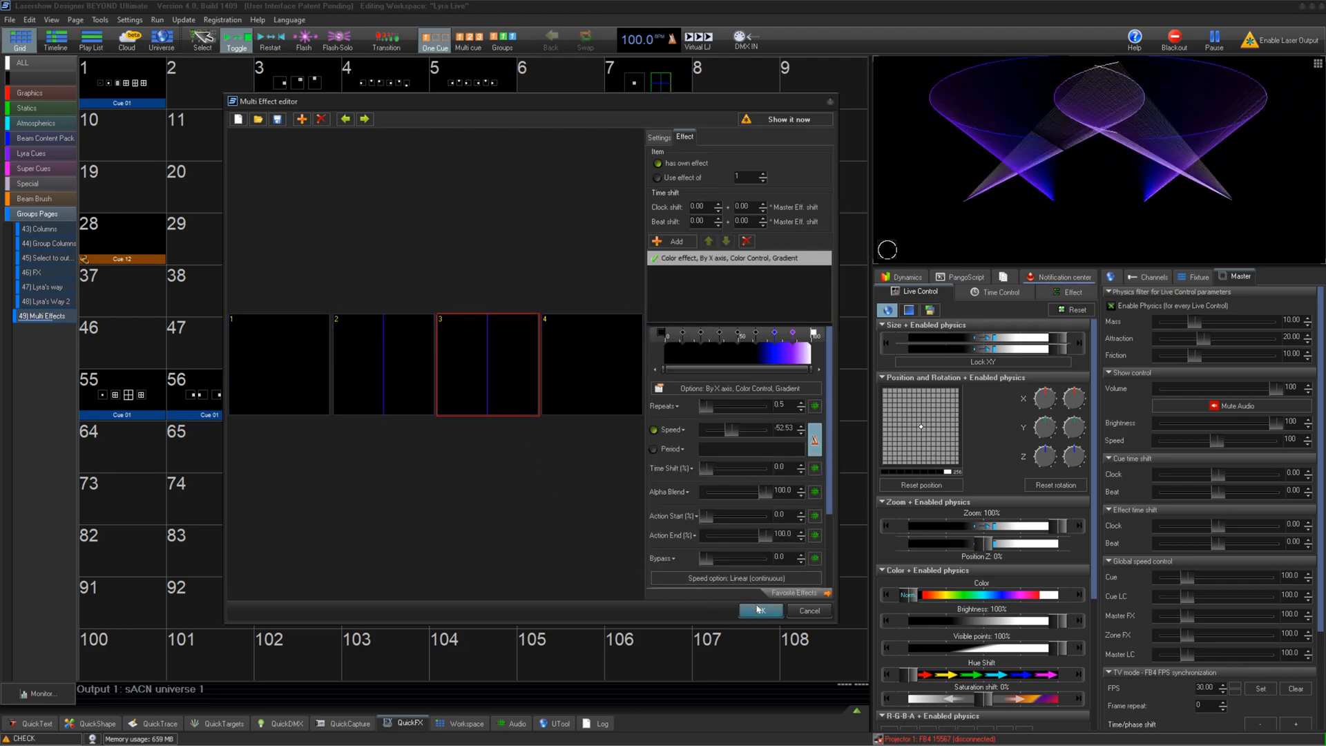
pyautogui.click(759, 610)
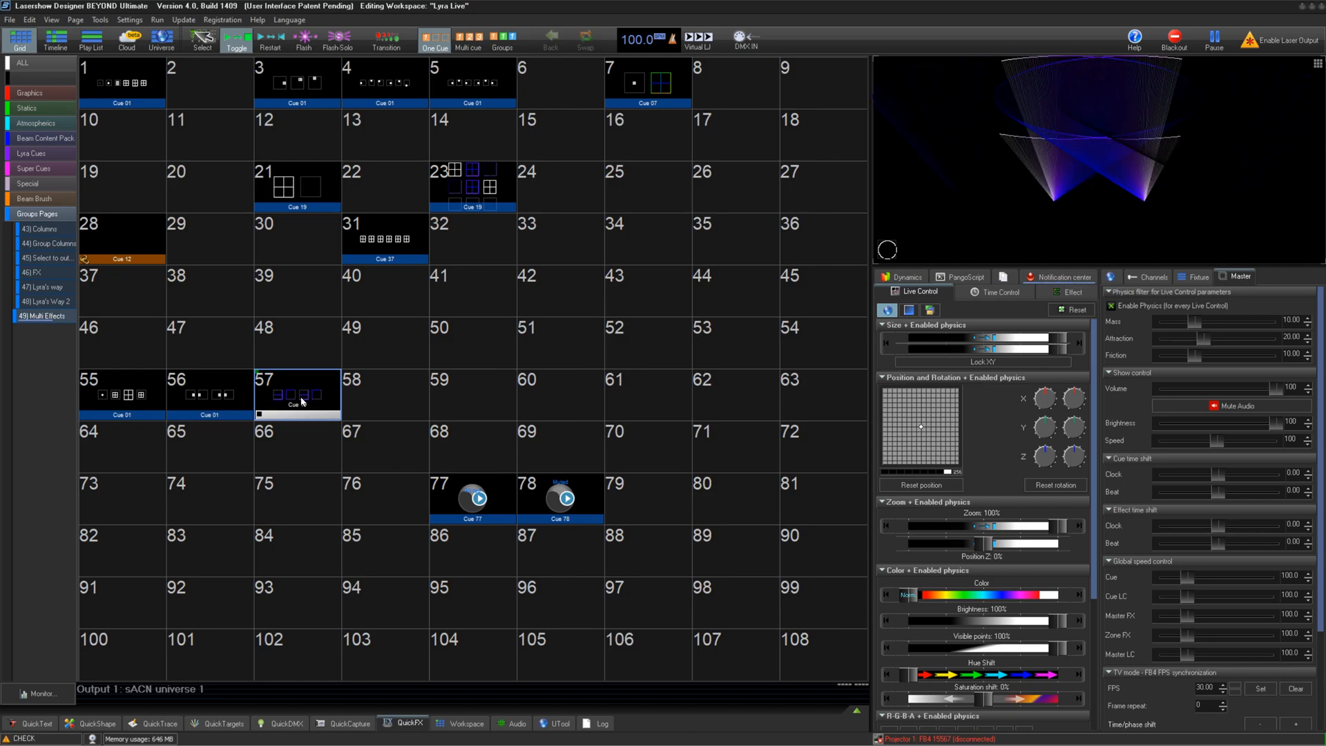
# Trigger cues 57, 56, 5, 55, 57 in turn, ending with cue 56 playing.
pyautogui.click(296, 394)
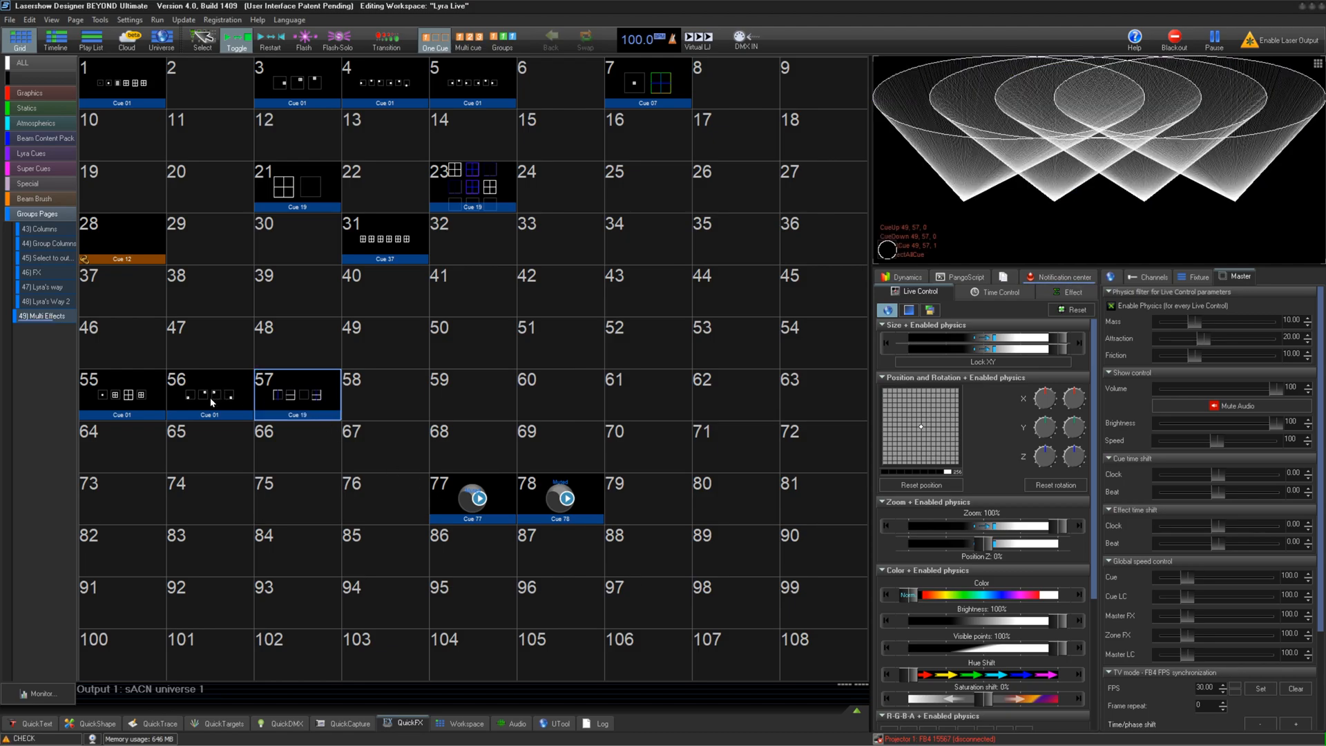
pyautogui.click(209, 394)
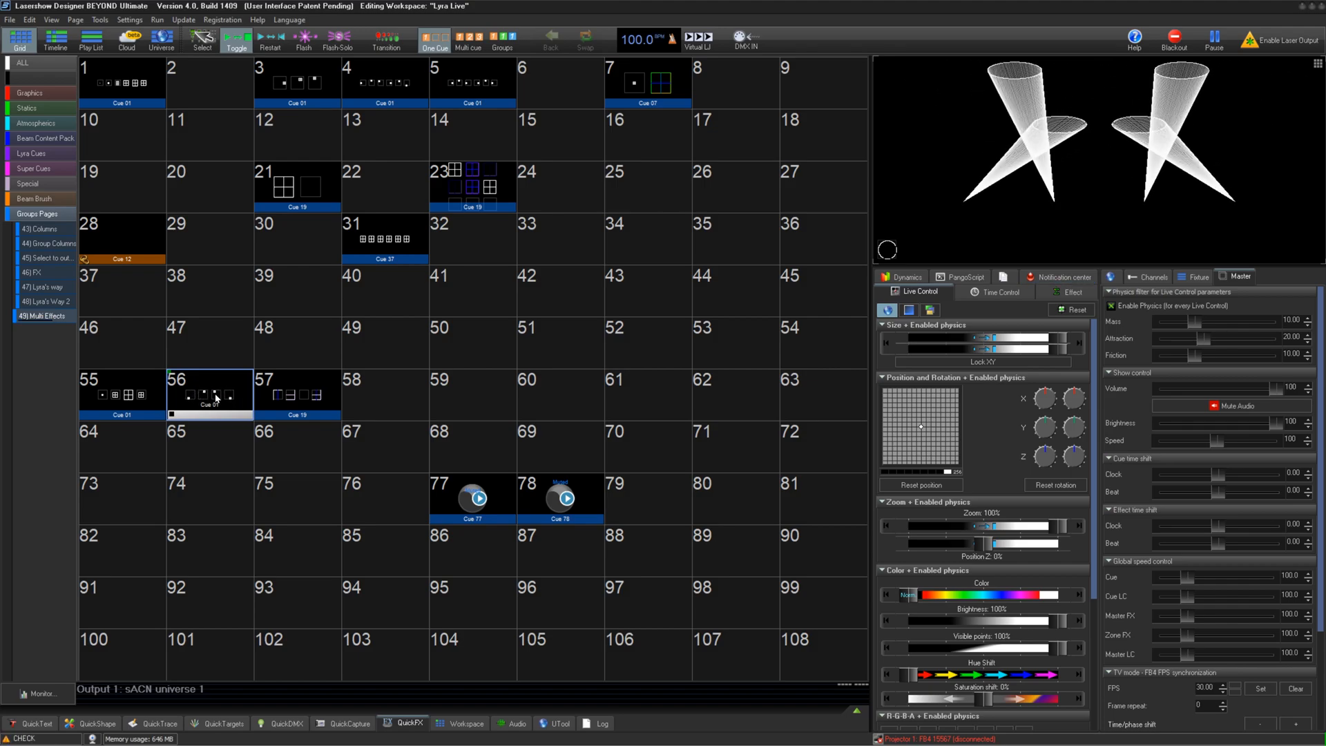
pyautogui.click(472, 83)
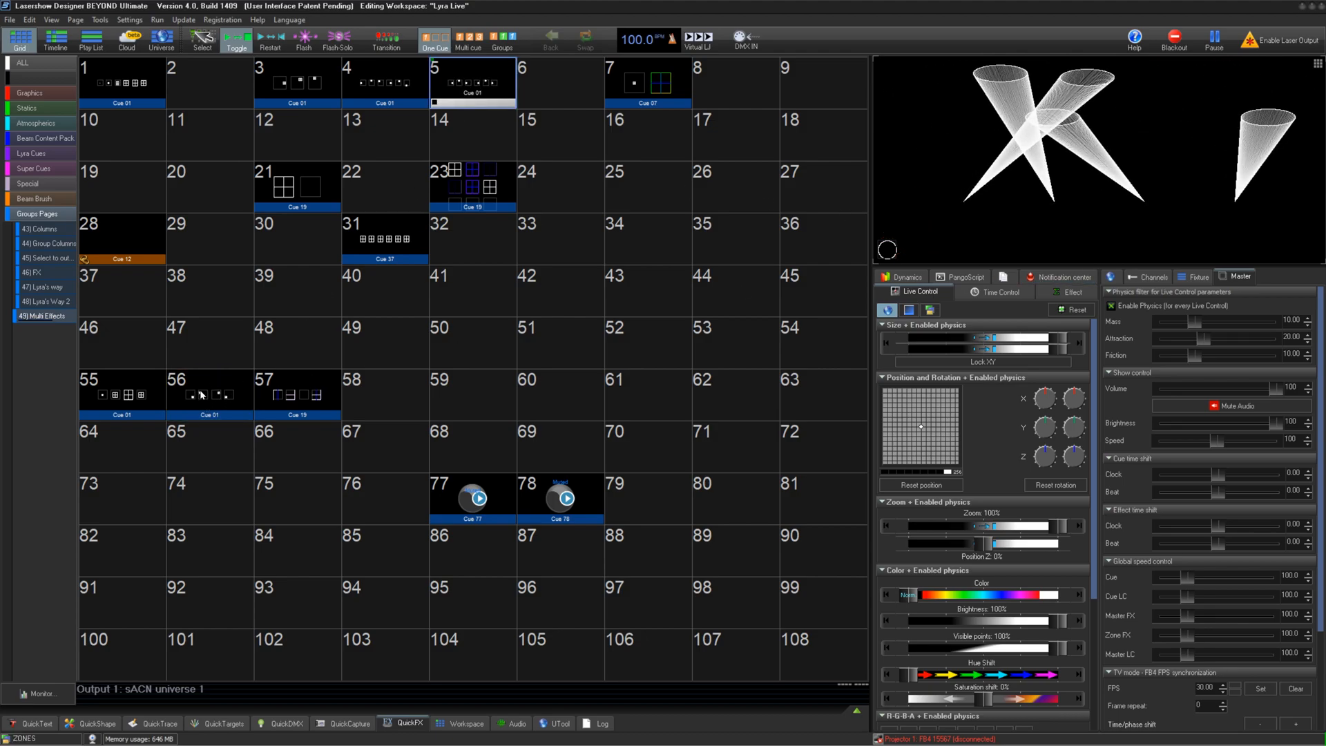
pyautogui.click(209, 394)
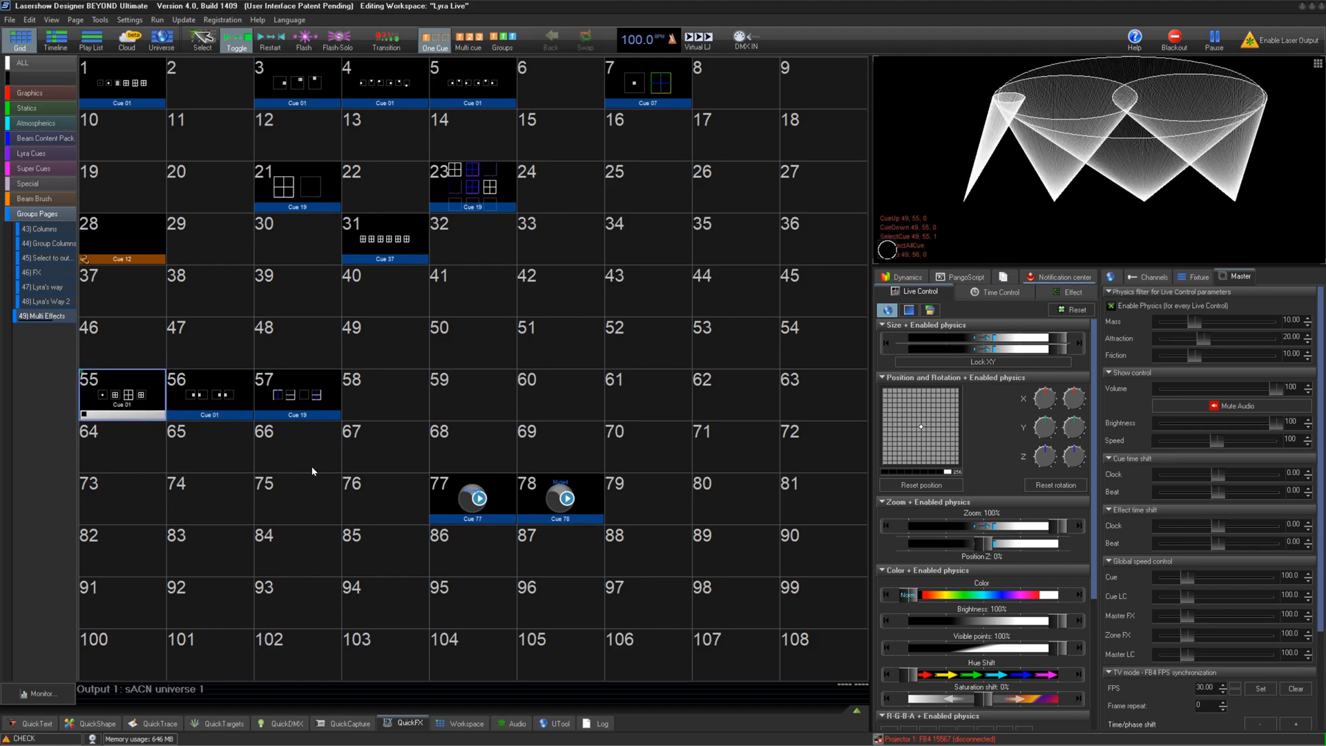
pyautogui.click(297, 394)
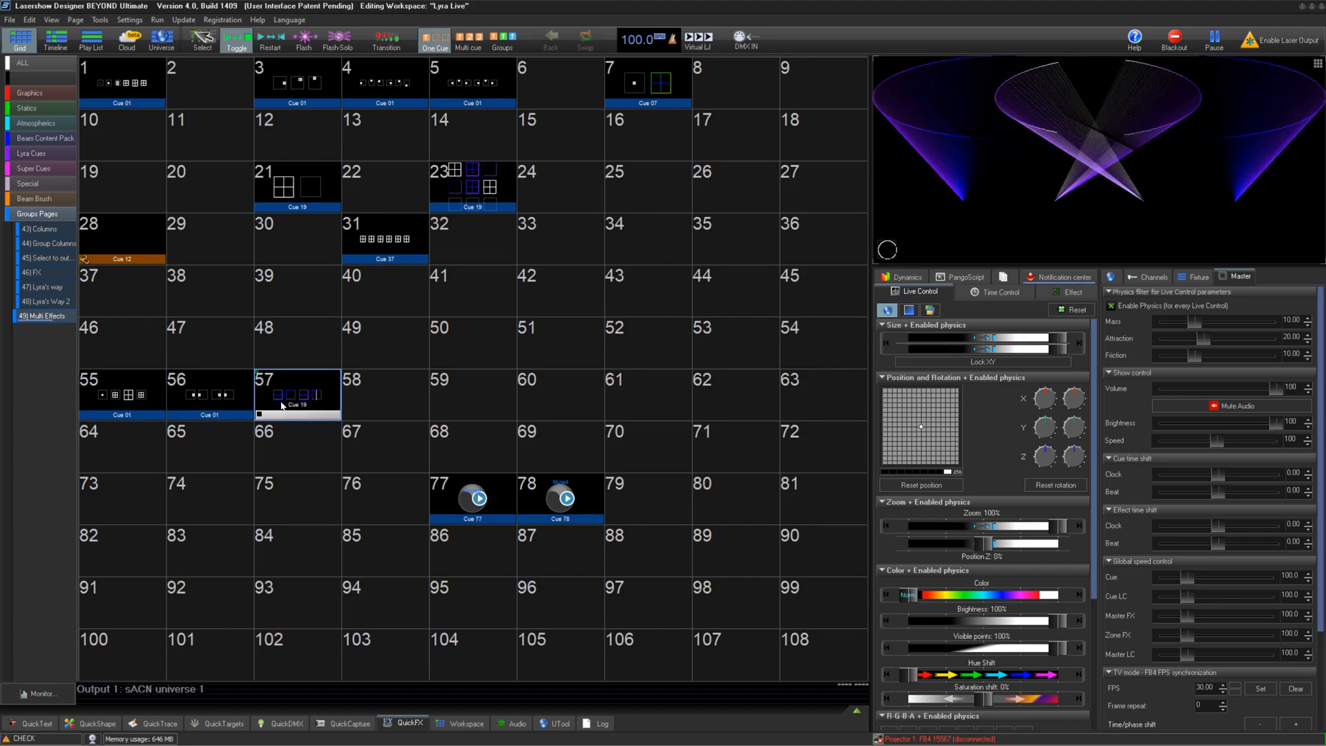
pyautogui.click(209, 394)
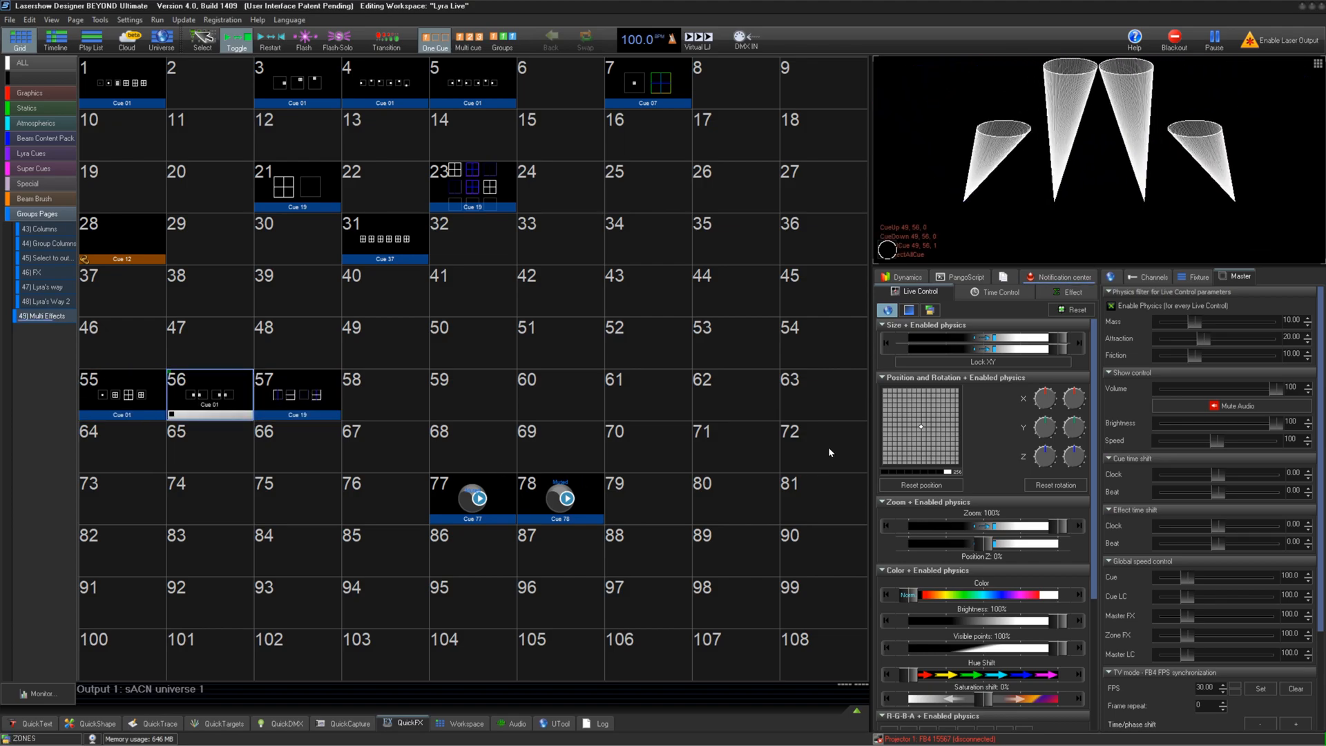